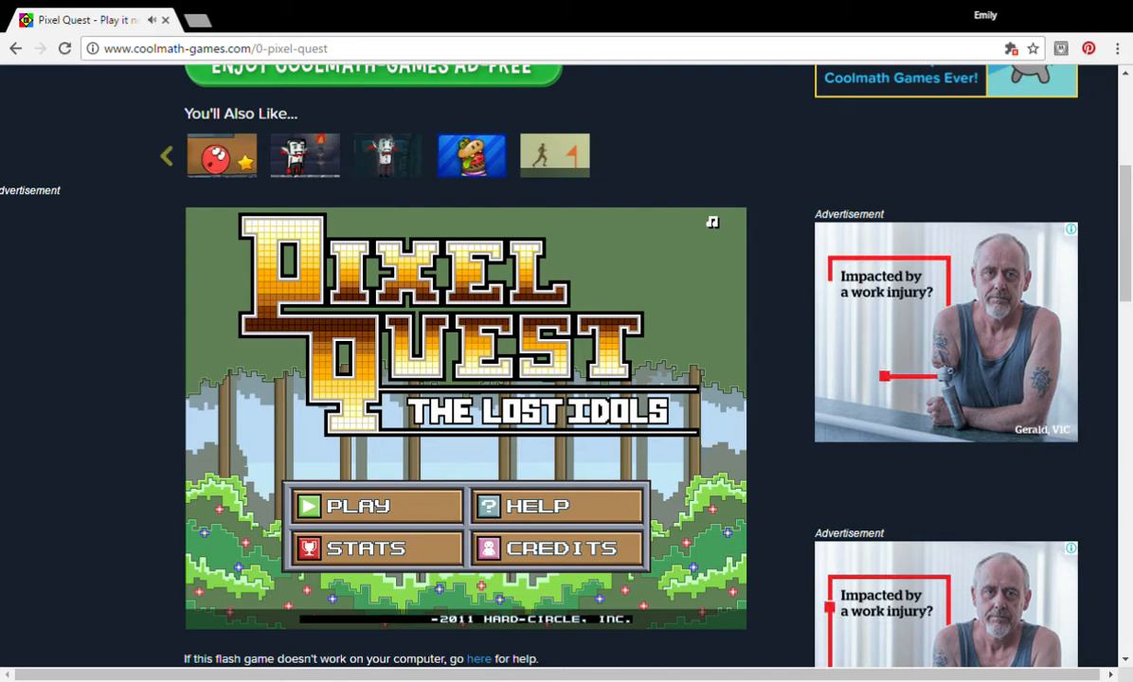
Choose PLAY on the title screen and pick stage 01 TUTORIAL from Stage Select.
left_click(362, 506)
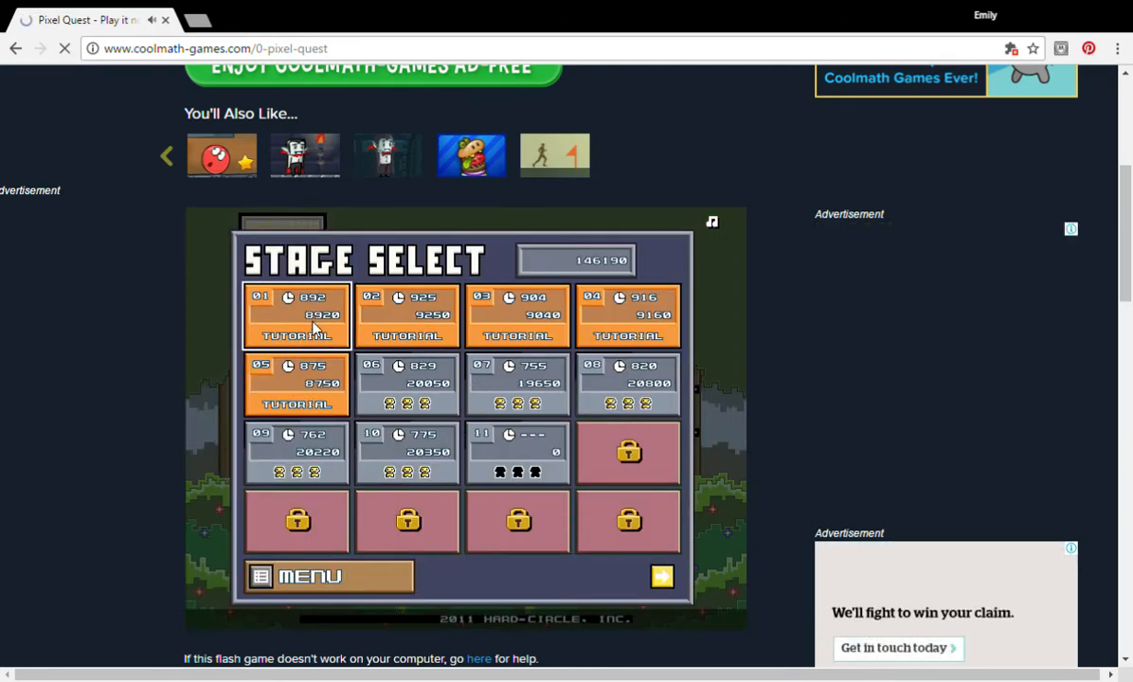
left_click(296, 316)
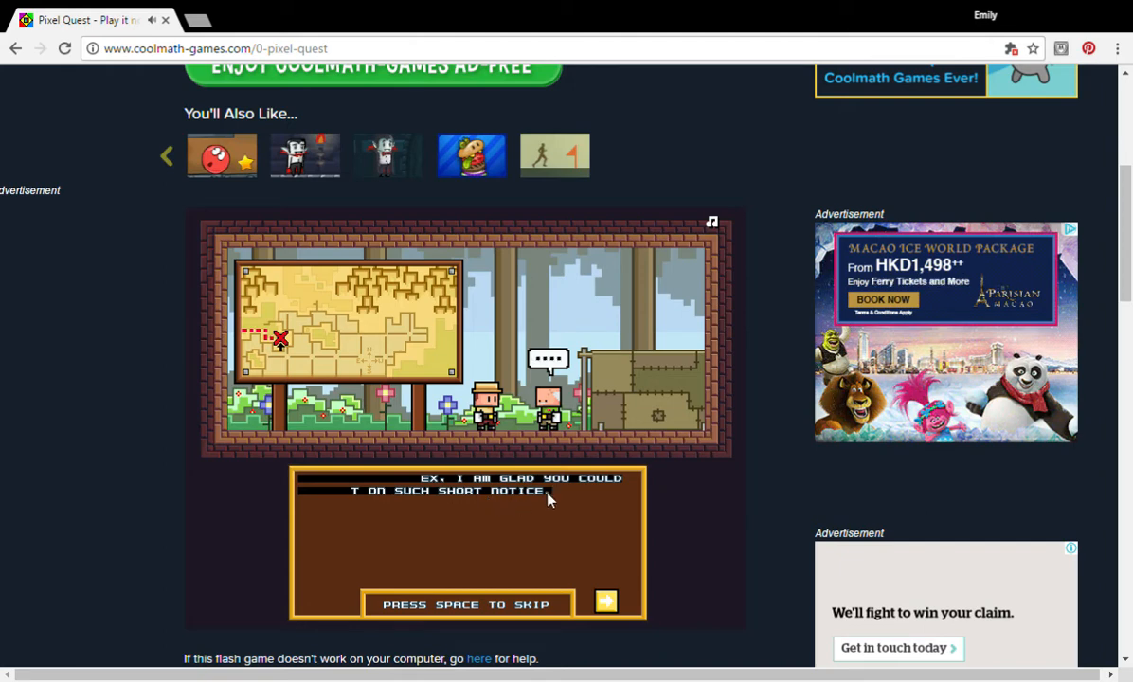
Advance the opening story dialogue until Tutorial 1 becomes playable.
left_click(607, 601)
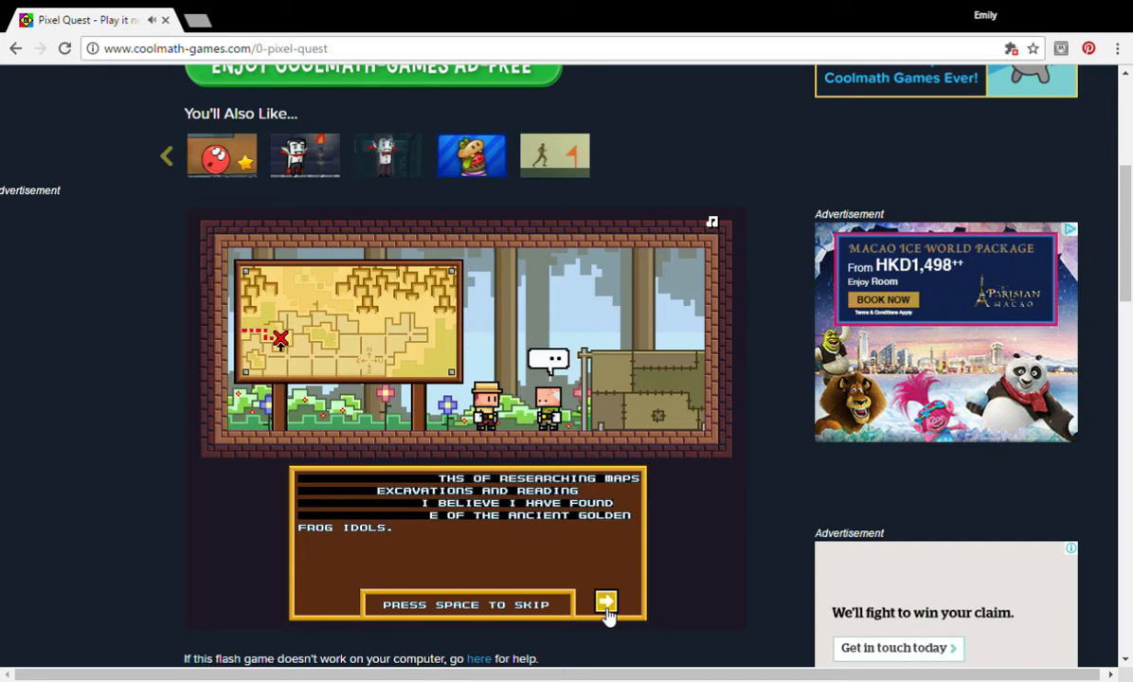
left_click(605, 601)
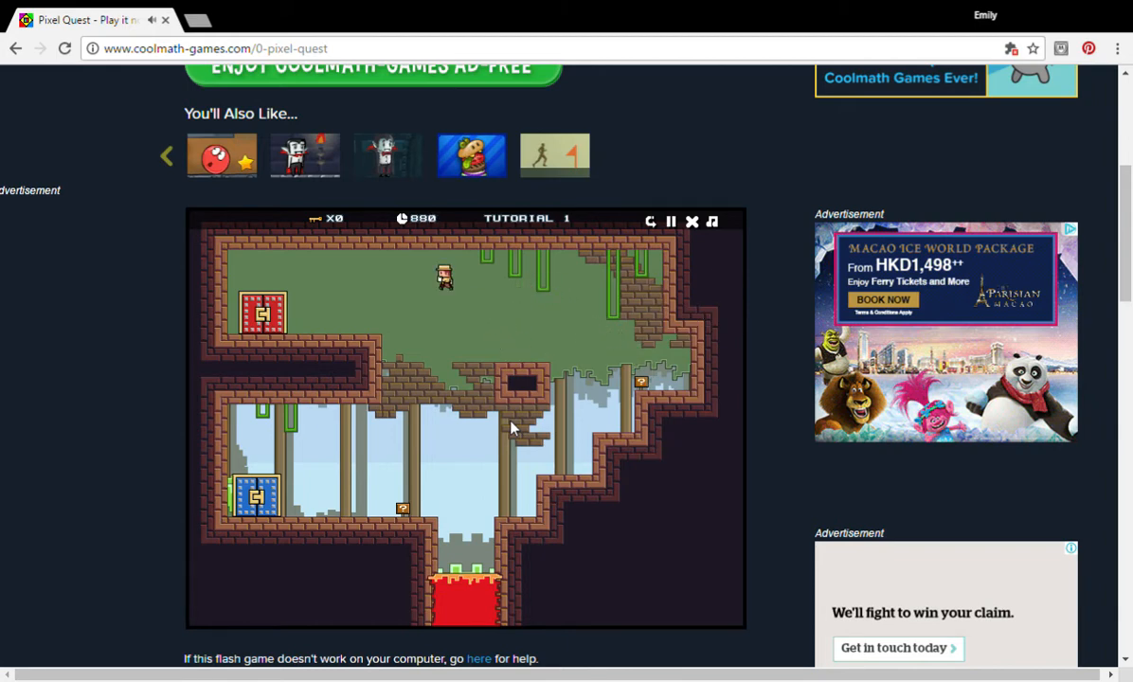
Finish levels 1-3 (8510, 8720, 9120) with the arrow keys and continue on to level 4.
key("ArrowLeft")
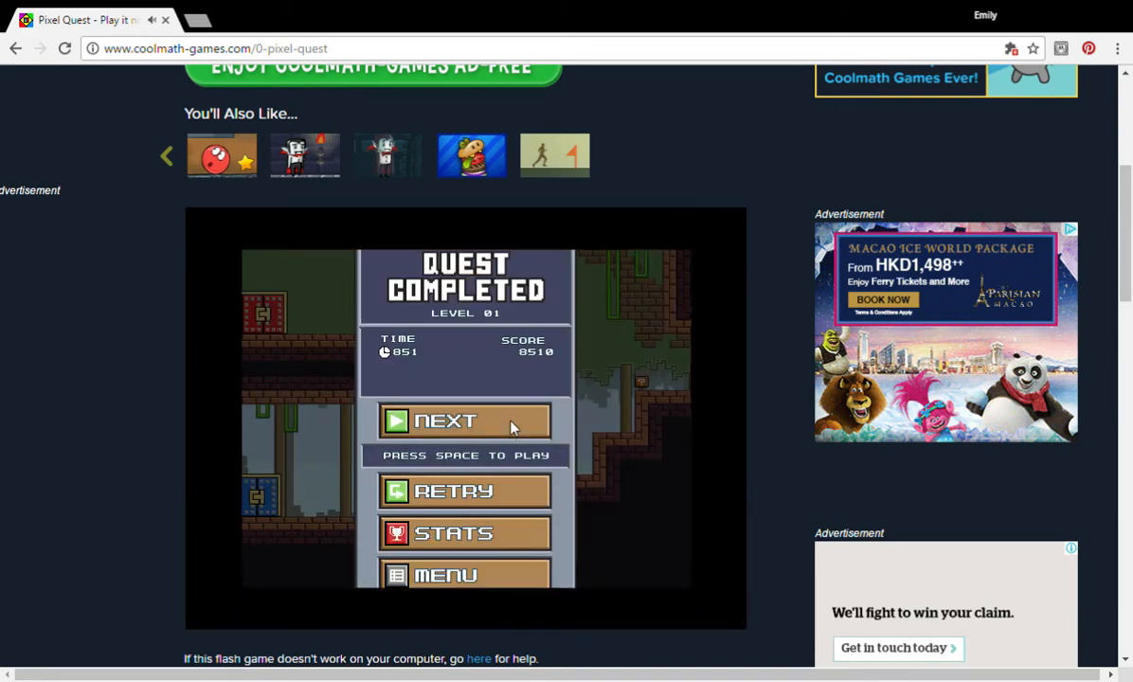
left_click(462, 421)
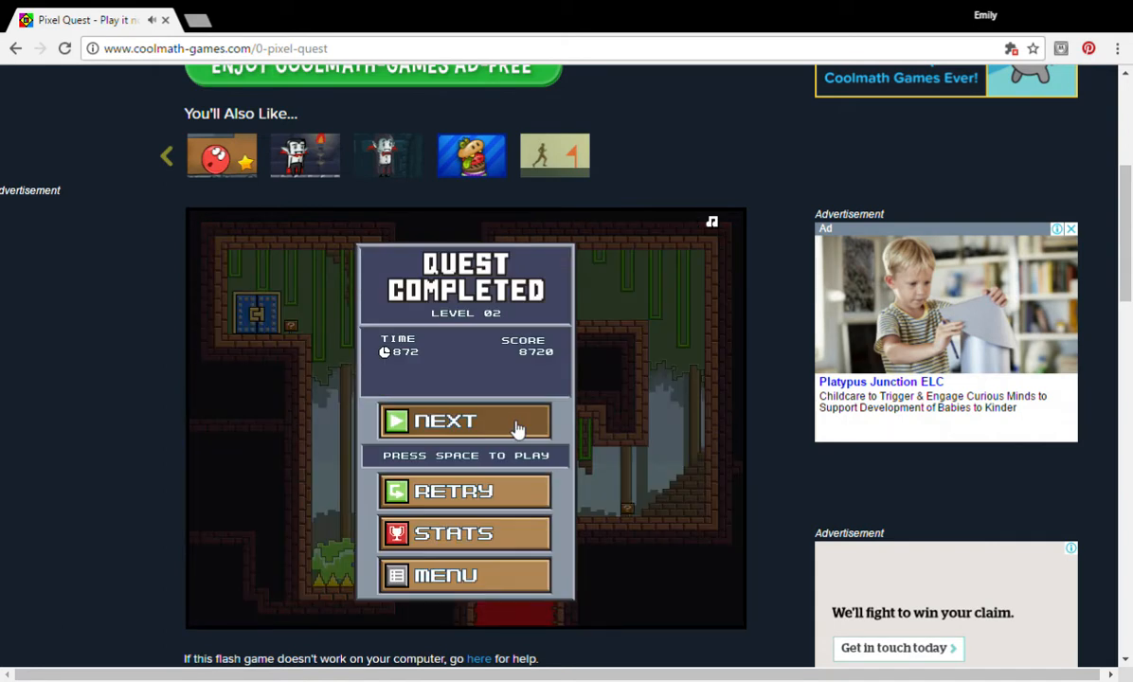
left_click(464, 421)
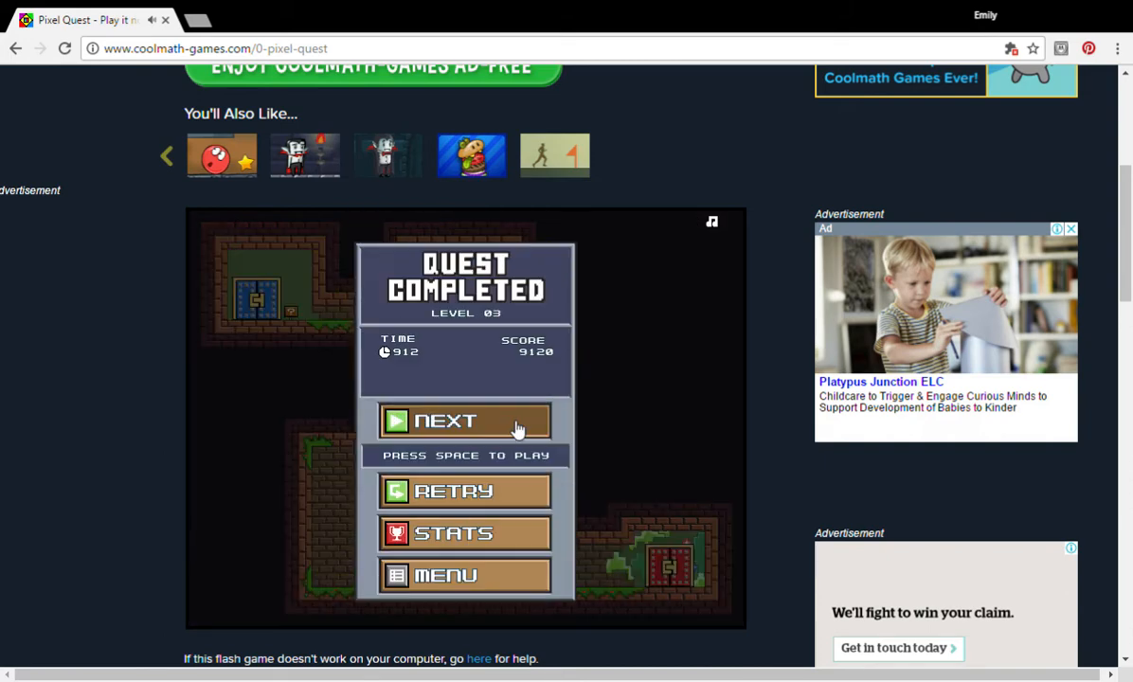
left_click(465, 421)
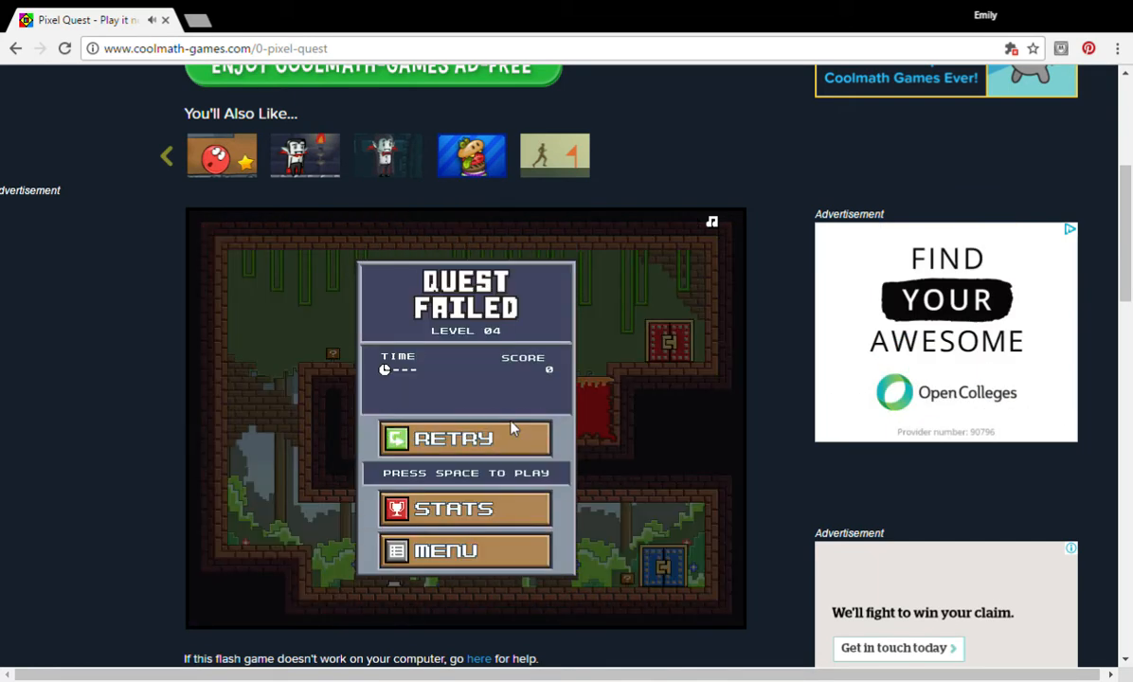
Retry Tutorial 4 from the Quest Failed screen.
left_click(464, 439)
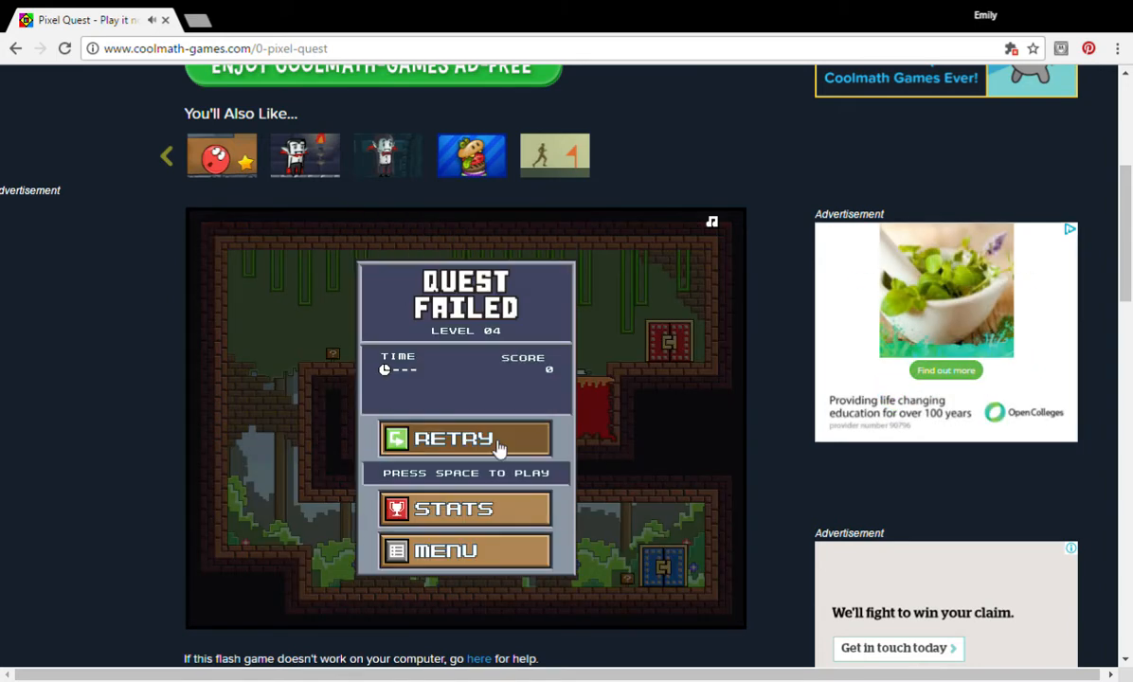
left_click(465, 439)
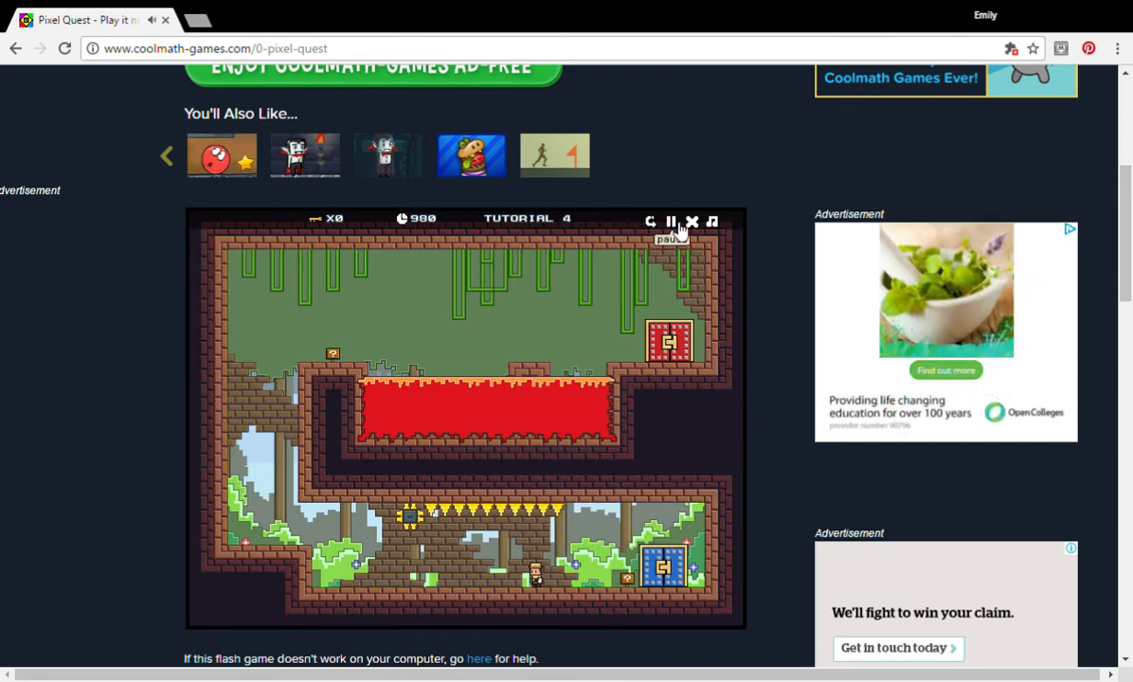
Pause level 4 and toggle the game music off from the pause controls.
left_click(670, 221)
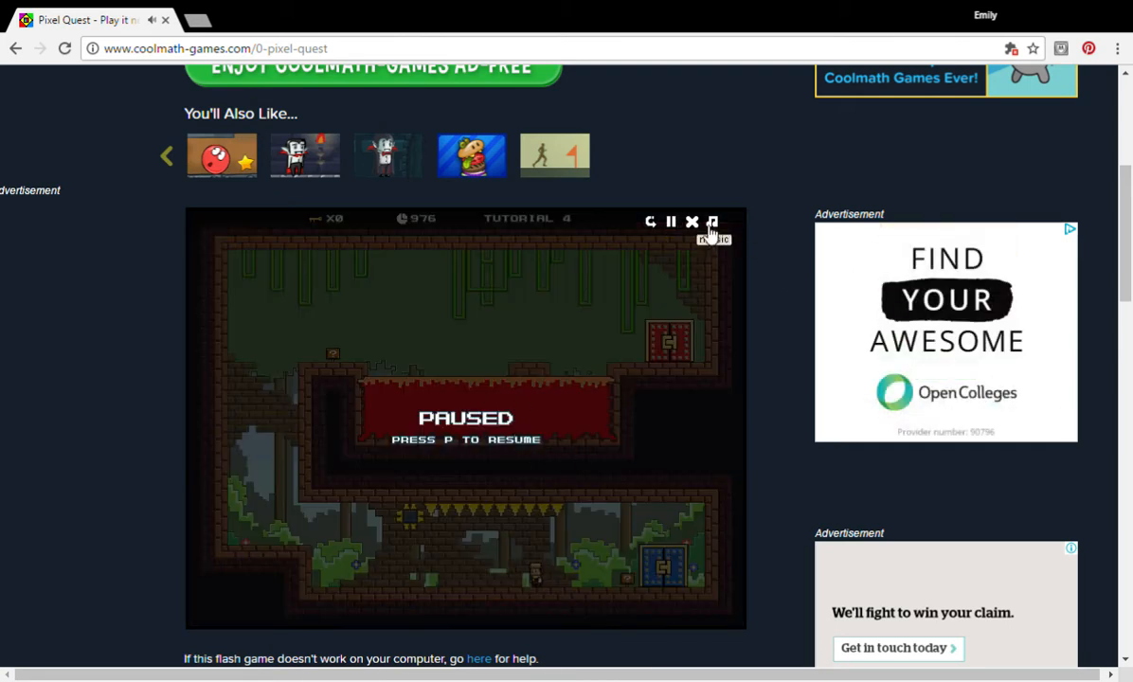
left_click(692, 221)
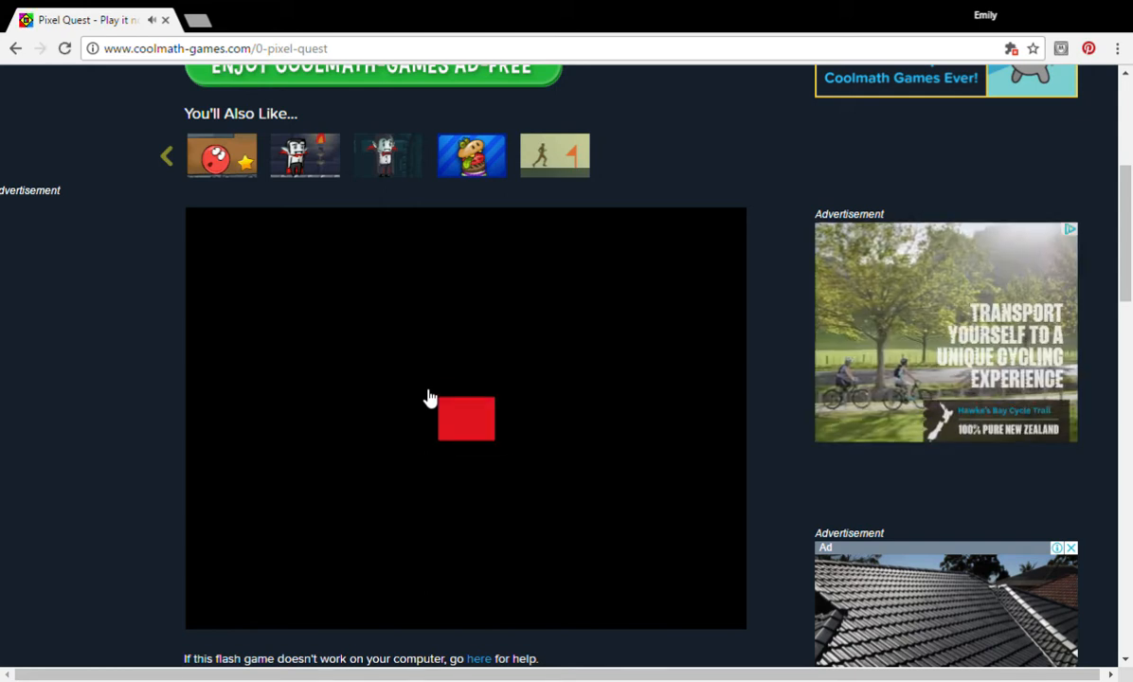
Continue through the next stages until Level 08 shows Quest Completed with 21090.
left_click(465, 417)
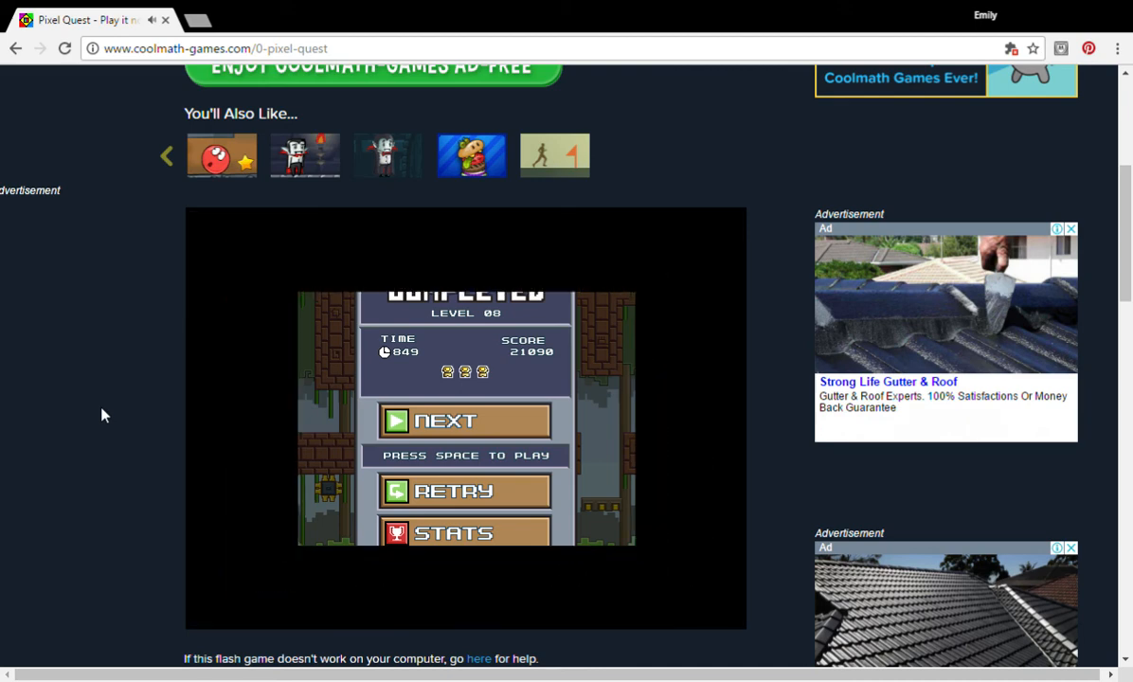
Continue from Level 08 into Level 09 and play until the quest fails.
left_click(463, 421)
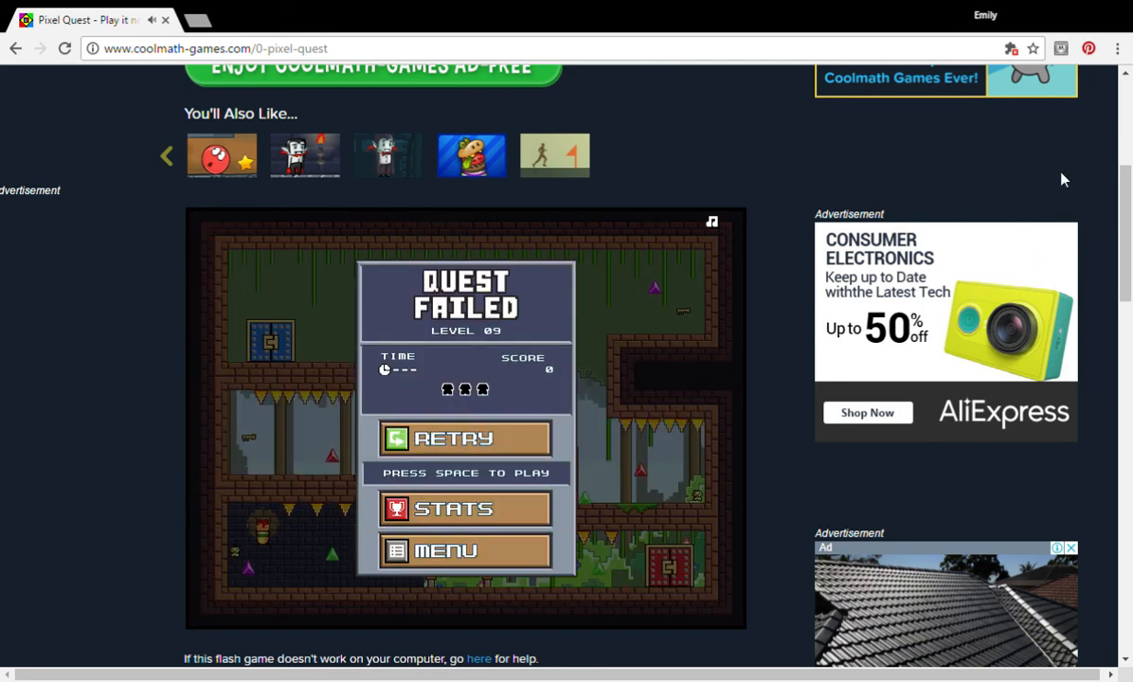
mouse_move(1023, 178)
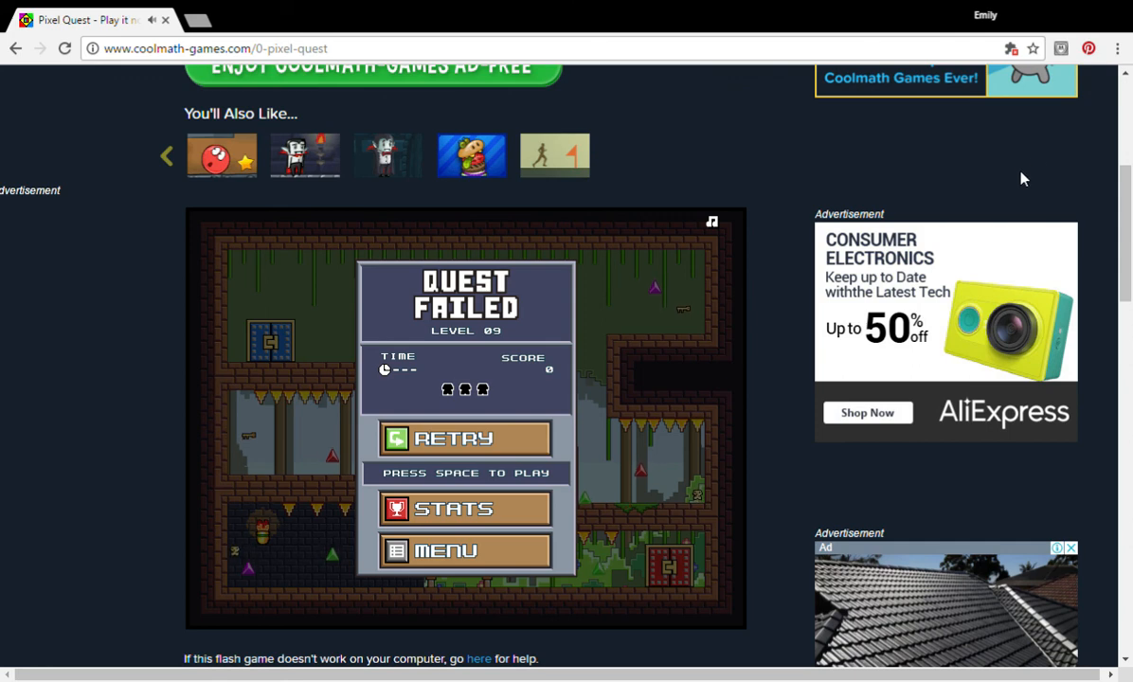